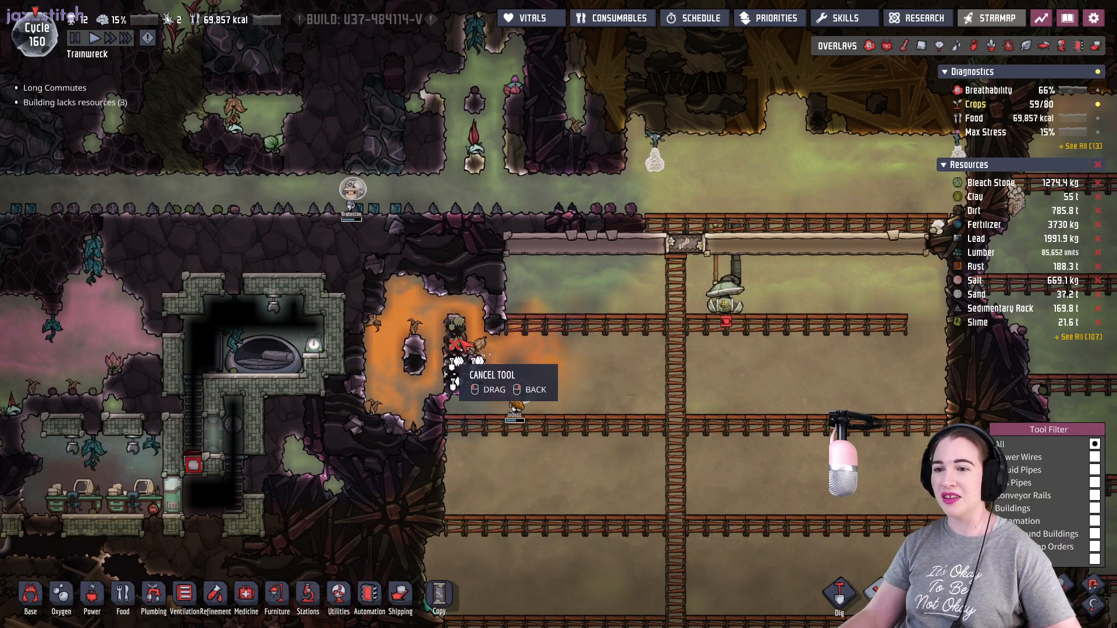
Show the gas Materials overlay to see natural gas spreading from the opened pocket.
{"action": "left_click", "coordinate": [922, 45]}
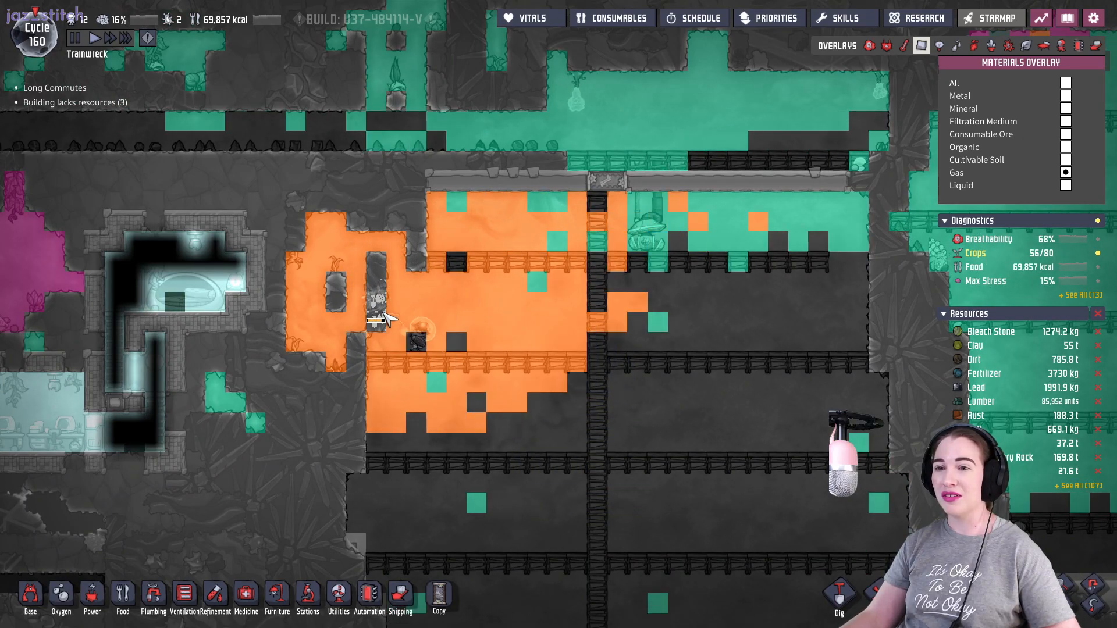
{"action": "mouse_move", "coordinate": [463, 331]}
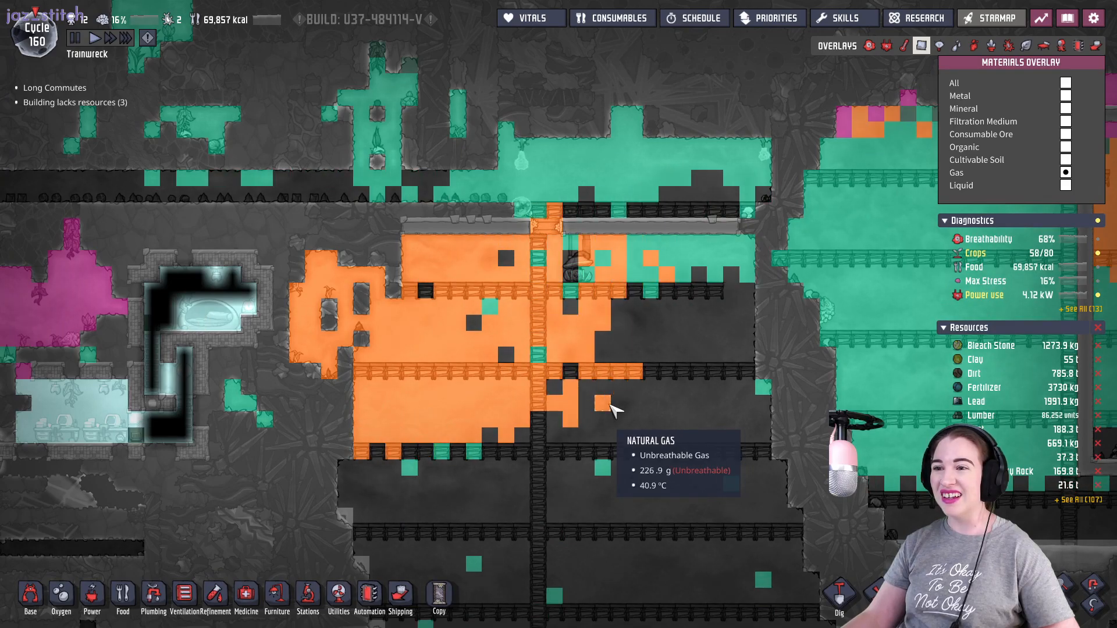
{"action": "mouse_move", "coordinate": [567, 181]}
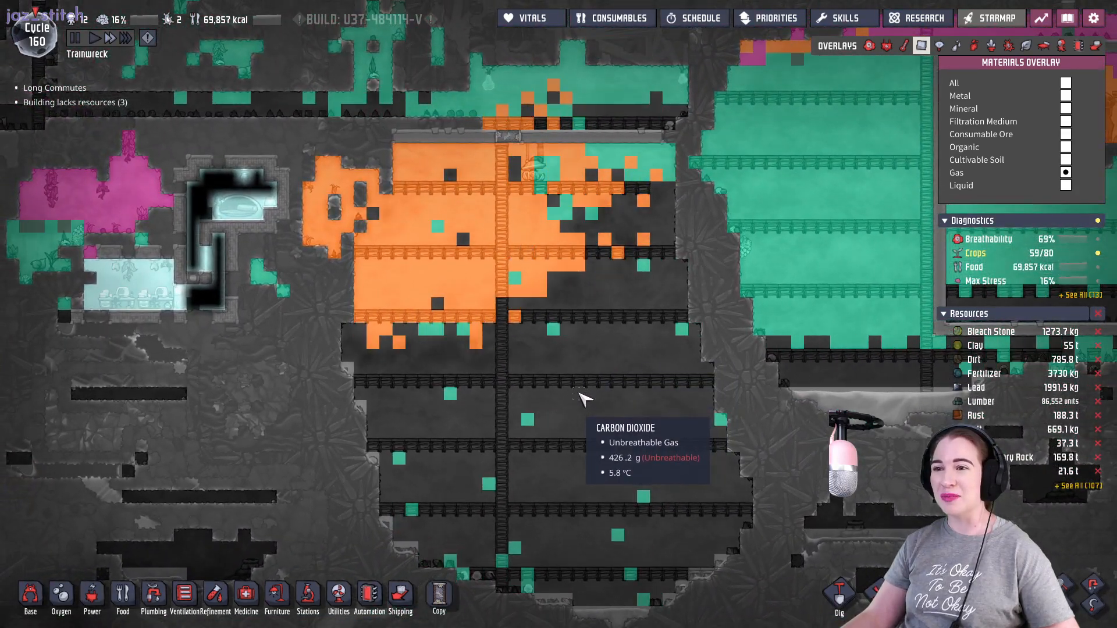
{"action": "mouse_move", "coordinate": [541, 122]}
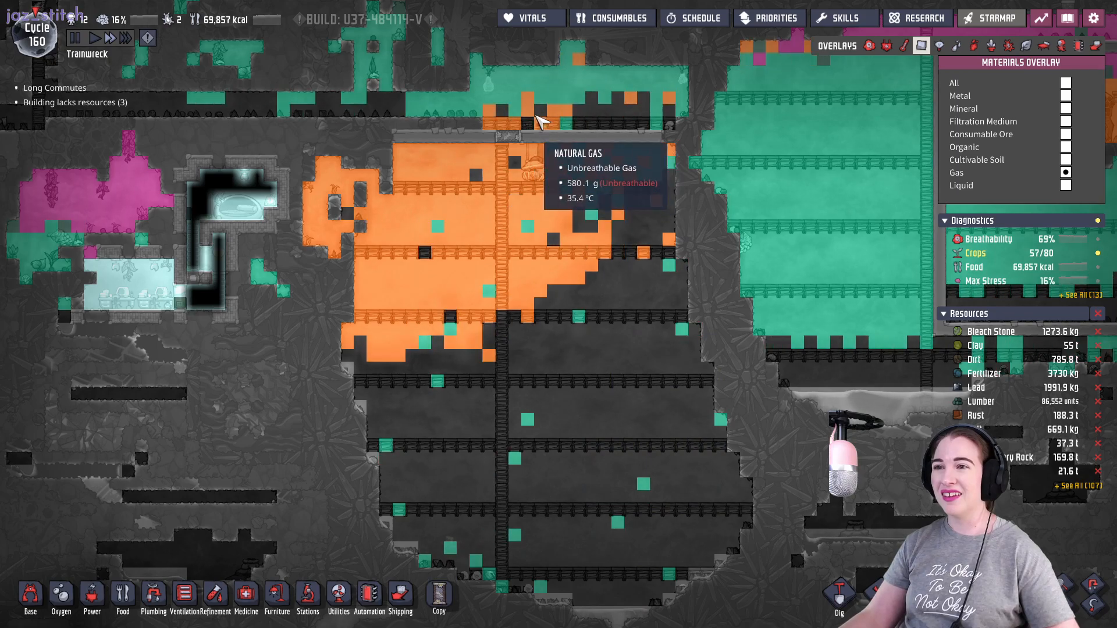
Return to the normal colony view with natural gas above carbon dioxide in the chamber.
{"action": "left_click", "coordinate": [506, 131]}
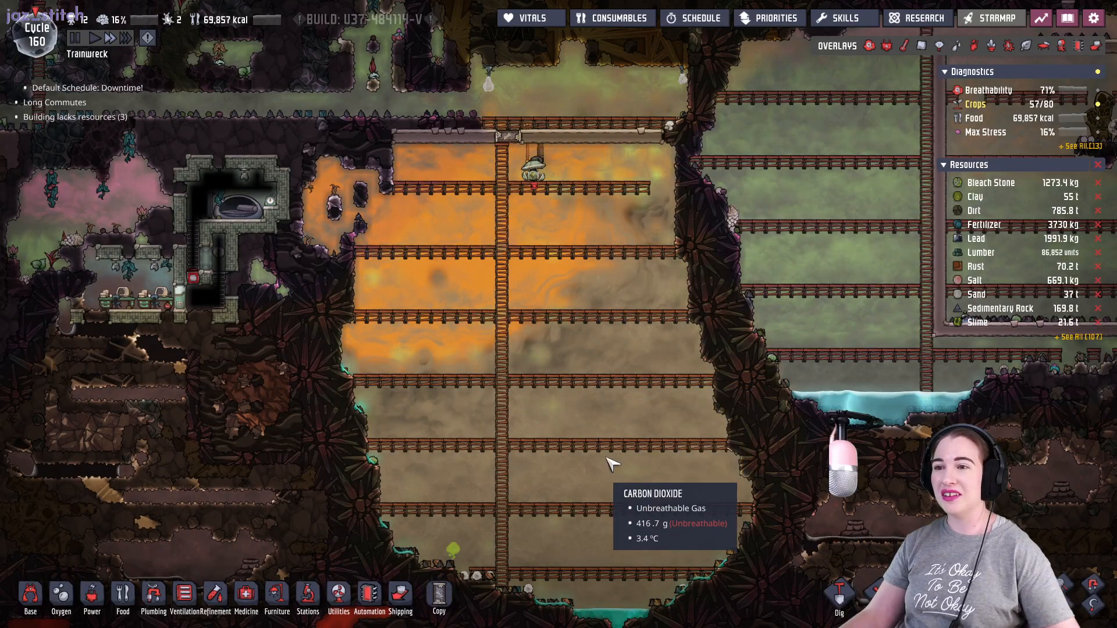
{"action": "mouse_move", "coordinate": [321, 199]}
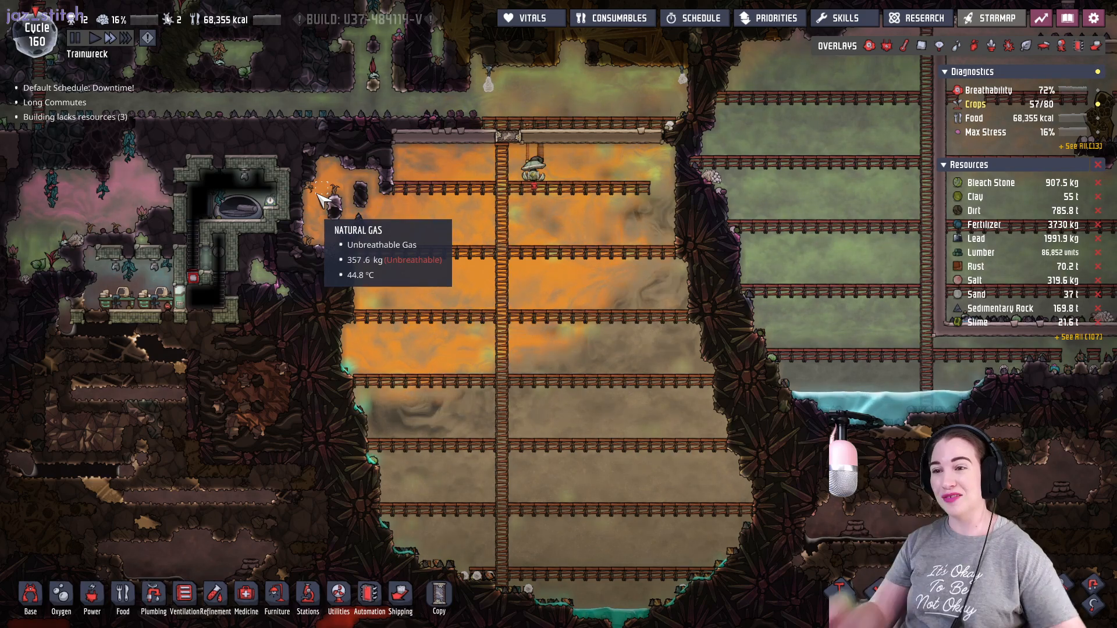
{"action": "mouse_move", "coordinate": [556, 278]}
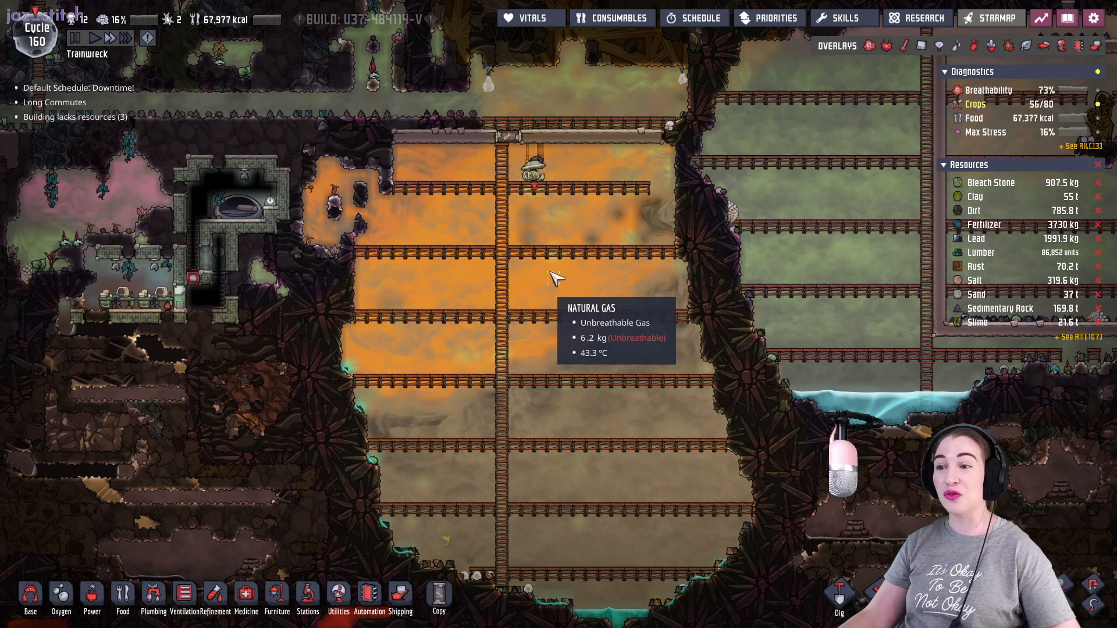
{"action": "mouse_move", "coordinate": [719, 517]}
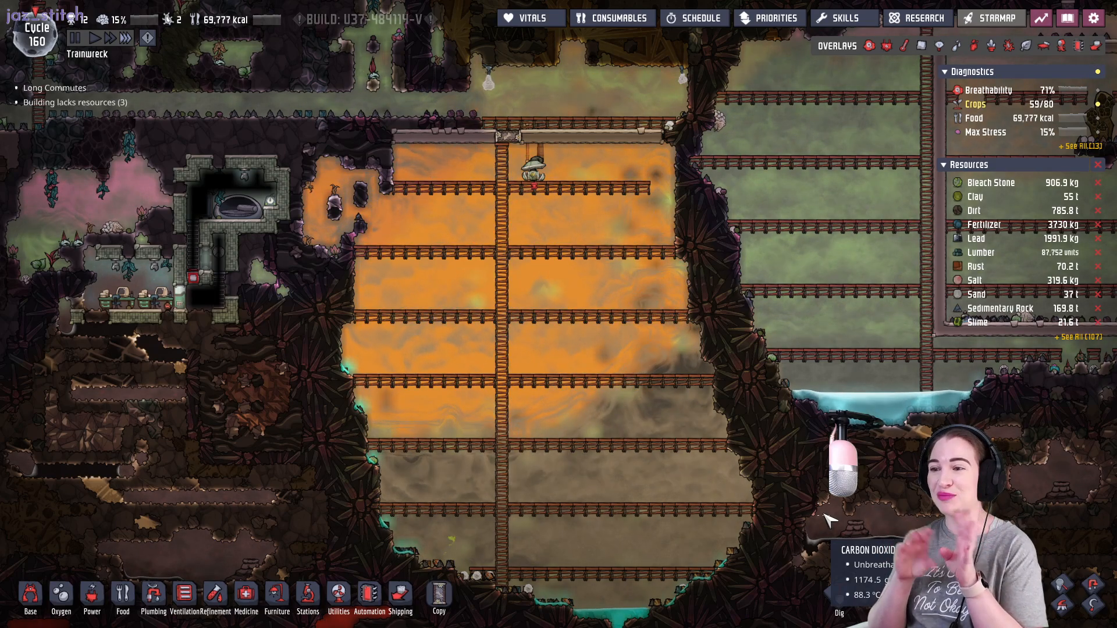
Toggle the gas Materials overlay to watch natural gas fill most of the railed chamber.
{"action": "left_click", "coordinate": [919, 45]}
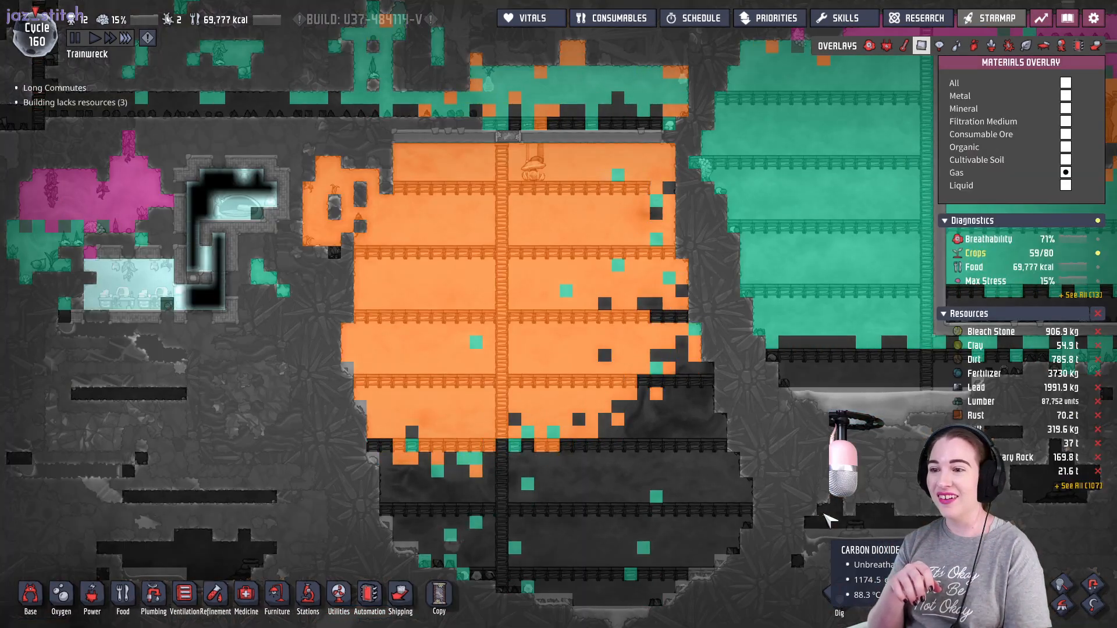
{"action": "mouse_move", "coordinate": [584, 283]}
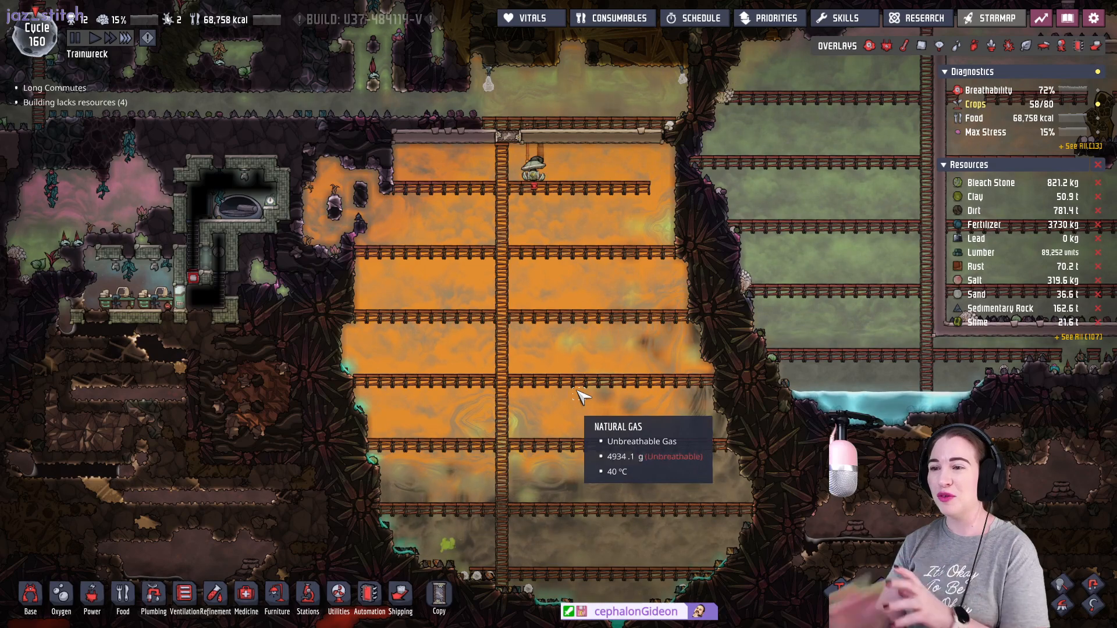
{"action": "mouse_move", "coordinate": [541, 178]}
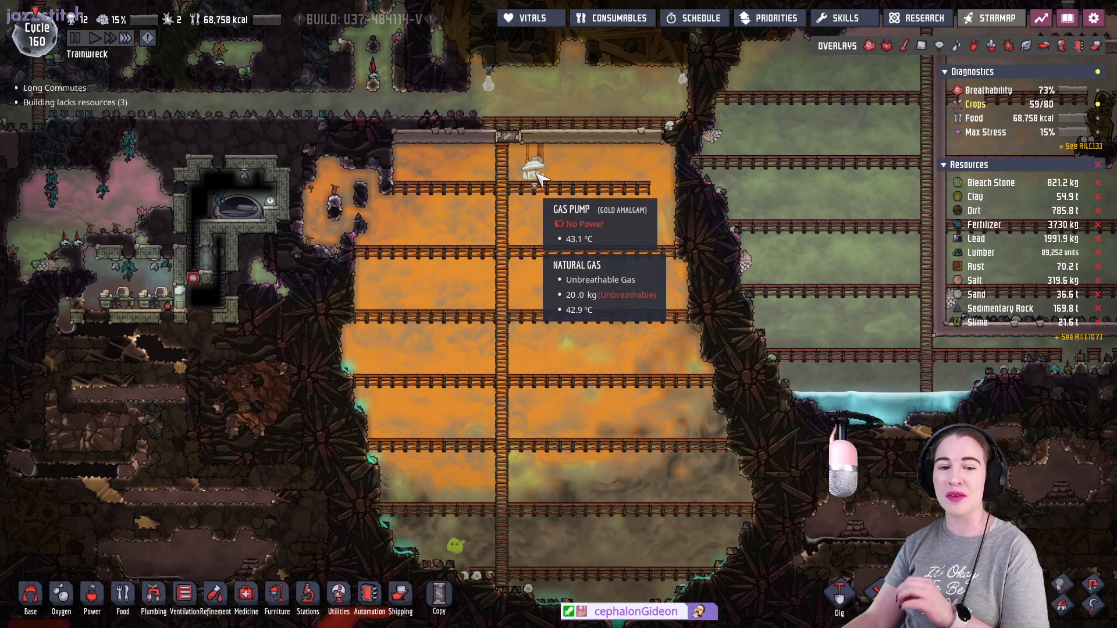
{"action": "left_click", "coordinate": [921, 45]}
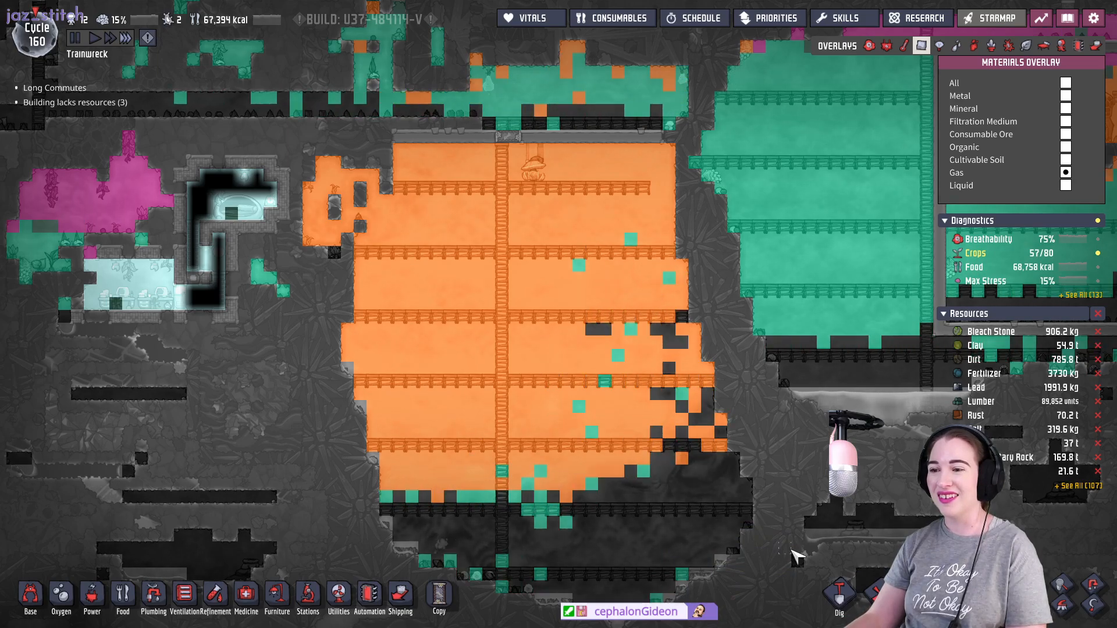
{"action": "mouse_move", "coordinate": [319, 212]}
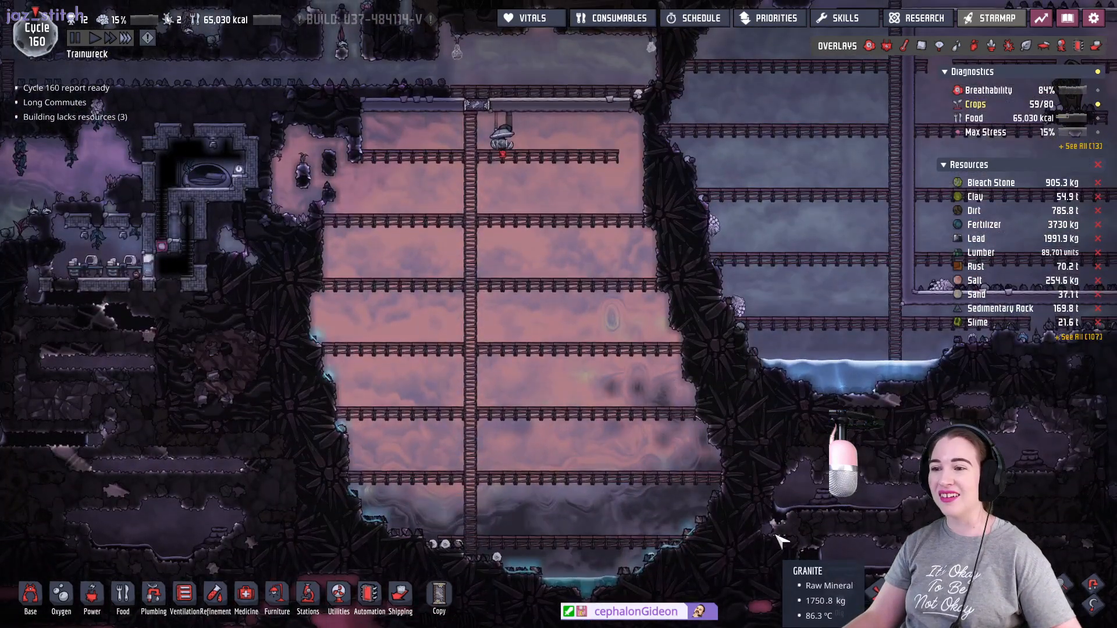
{"action": "mouse_move", "coordinate": [570, 527]}
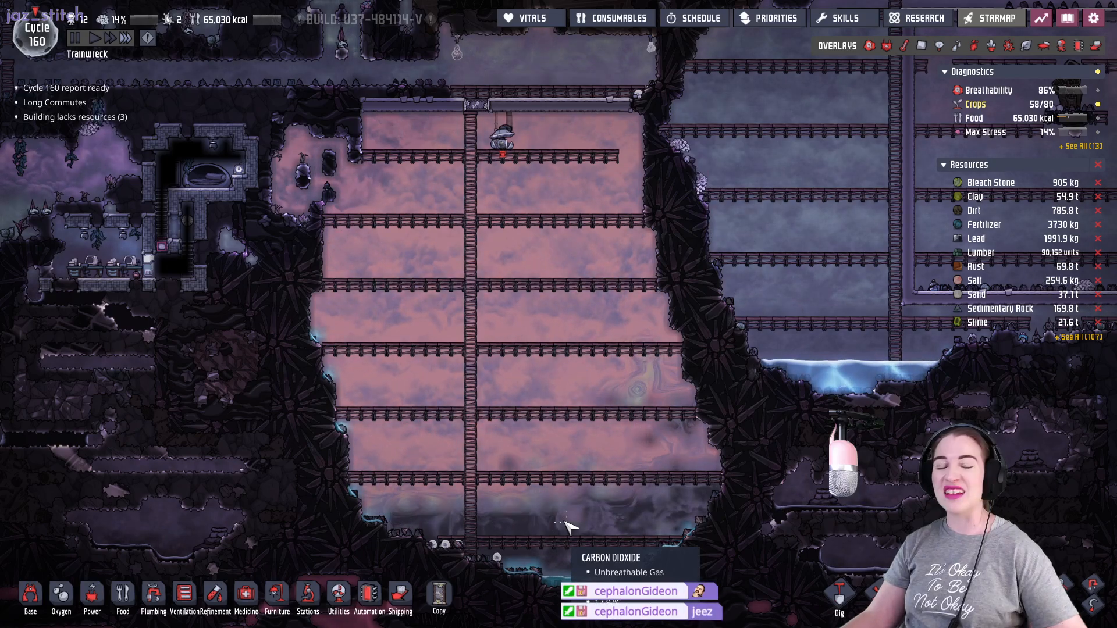
{"action": "mouse_move", "coordinate": [670, 538]}
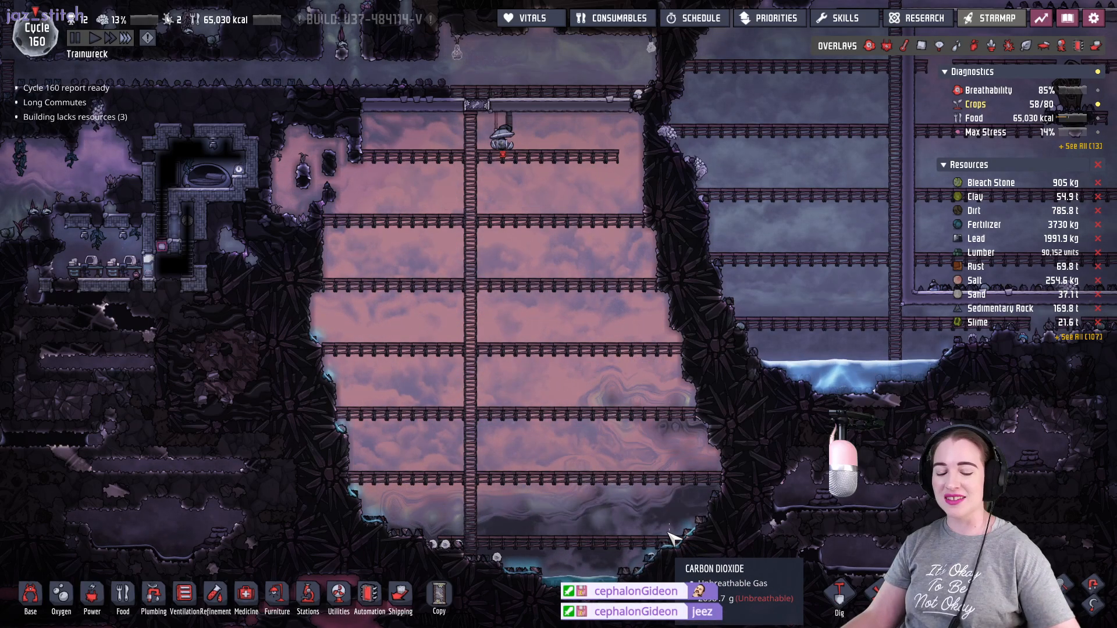
Show the gas overlay as natural gas reaches the lowest rails, leaving scattered carbon dioxide.
{"action": "left_click", "coordinate": [918, 45]}
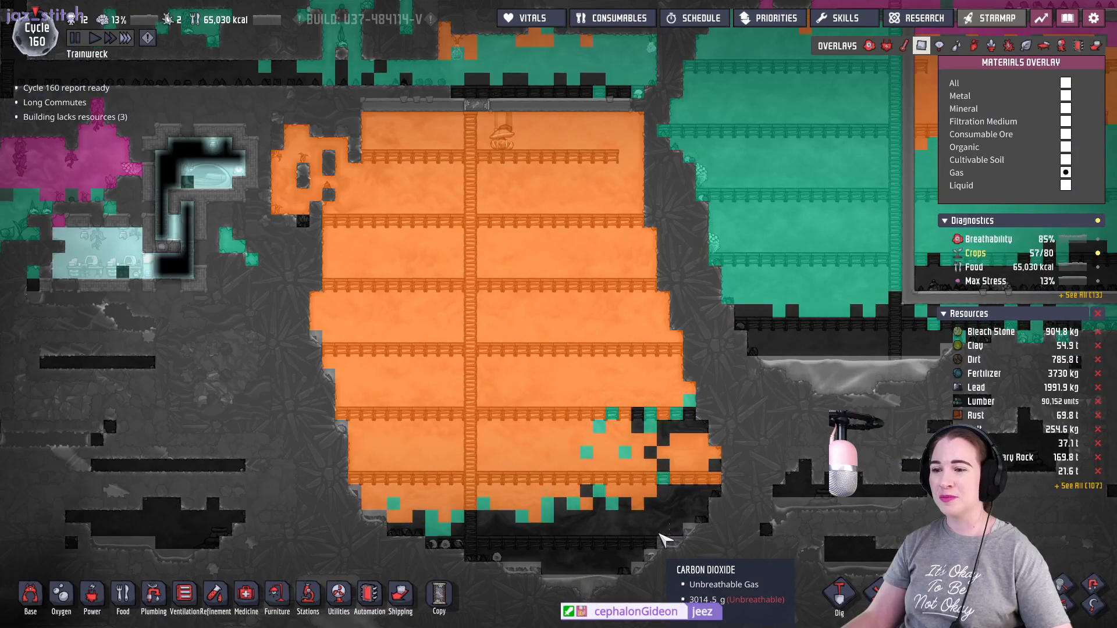
{"action": "mouse_move", "coordinate": [588, 430]}
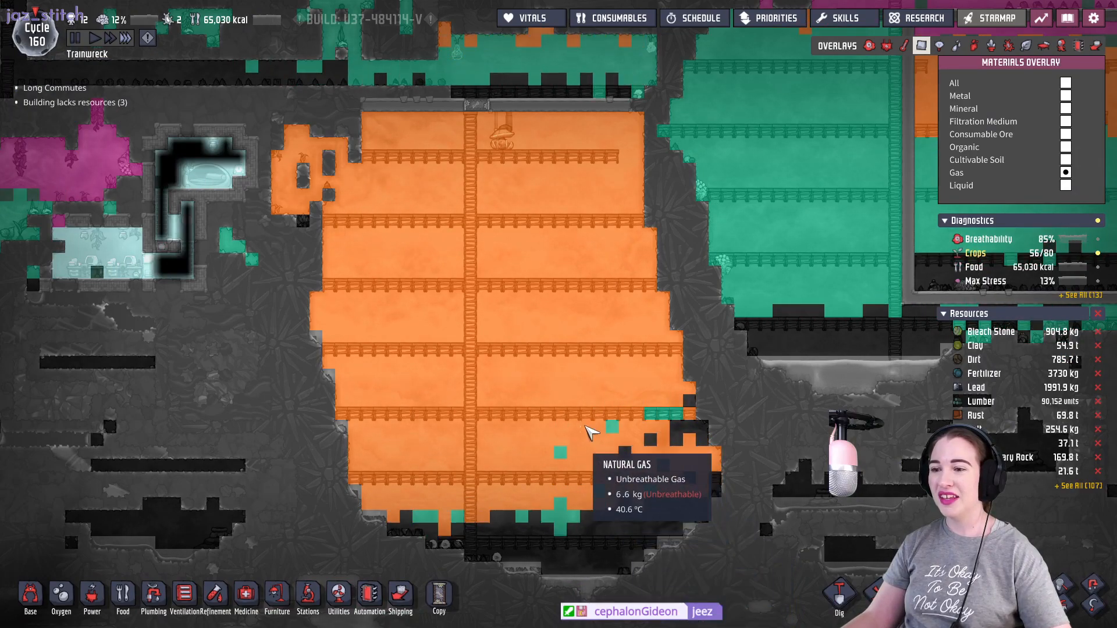
{"action": "mouse_move", "coordinate": [627, 544]}
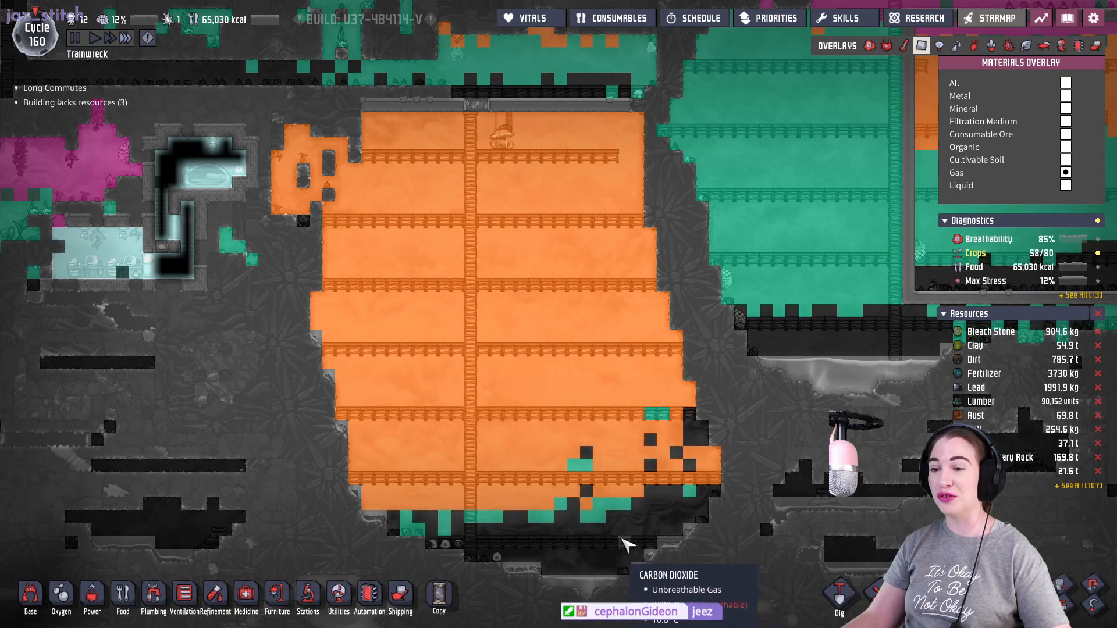
{"action": "mouse_move", "coordinate": [709, 563]}
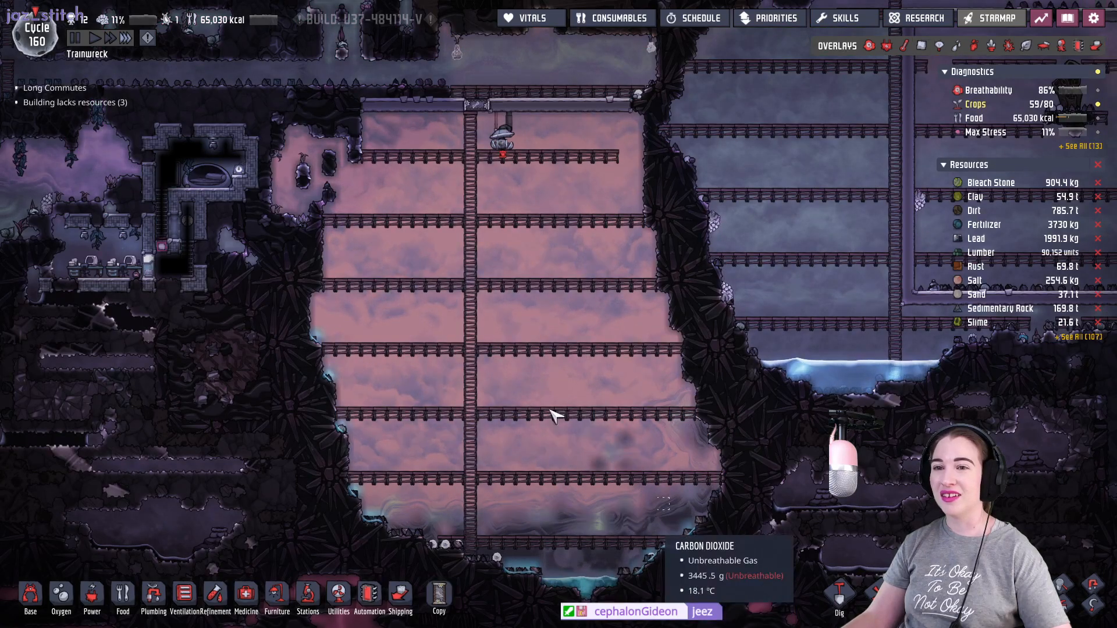
{"action": "mouse_move", "coordinate": [392, 264]}
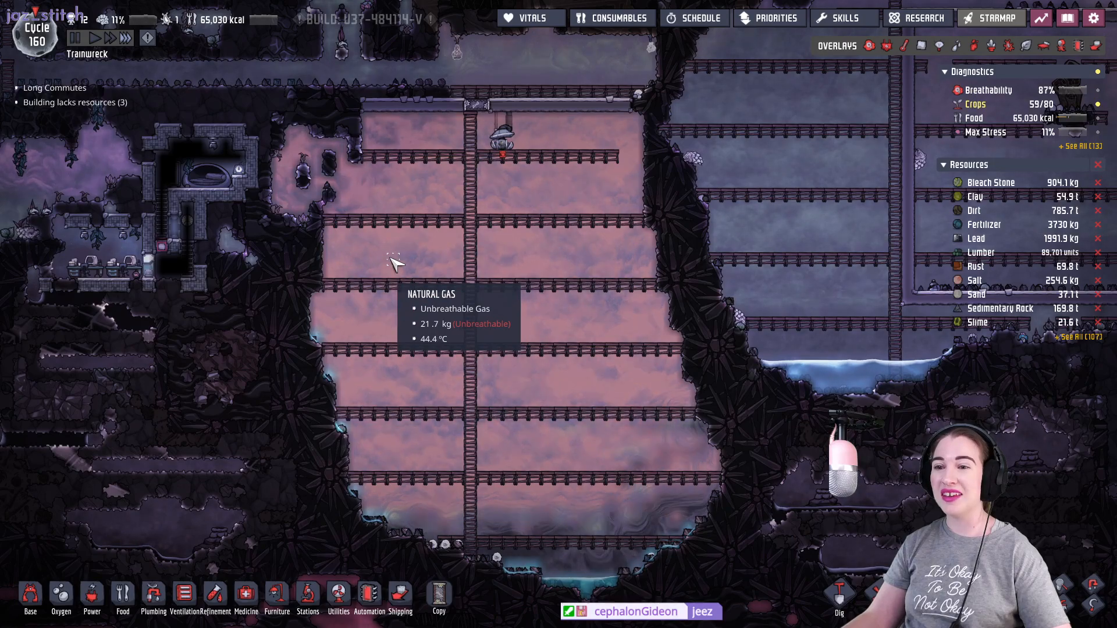
{"action": "mouse_move", "coordinate": [291, 157]}
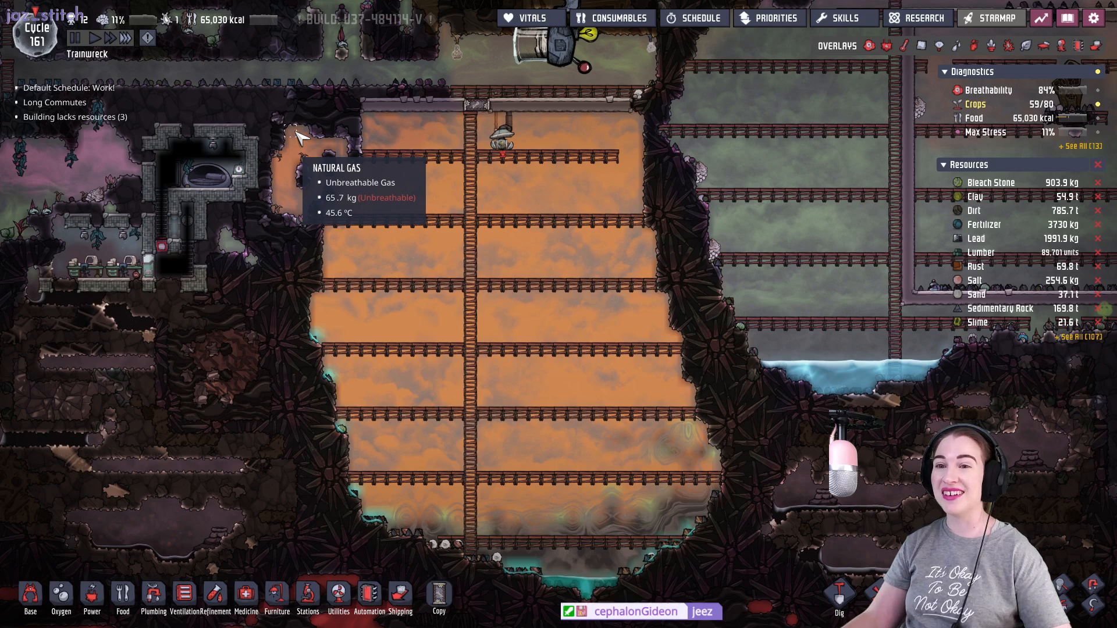
{"action": "mouse_move", "coordinate": [324, 185]}
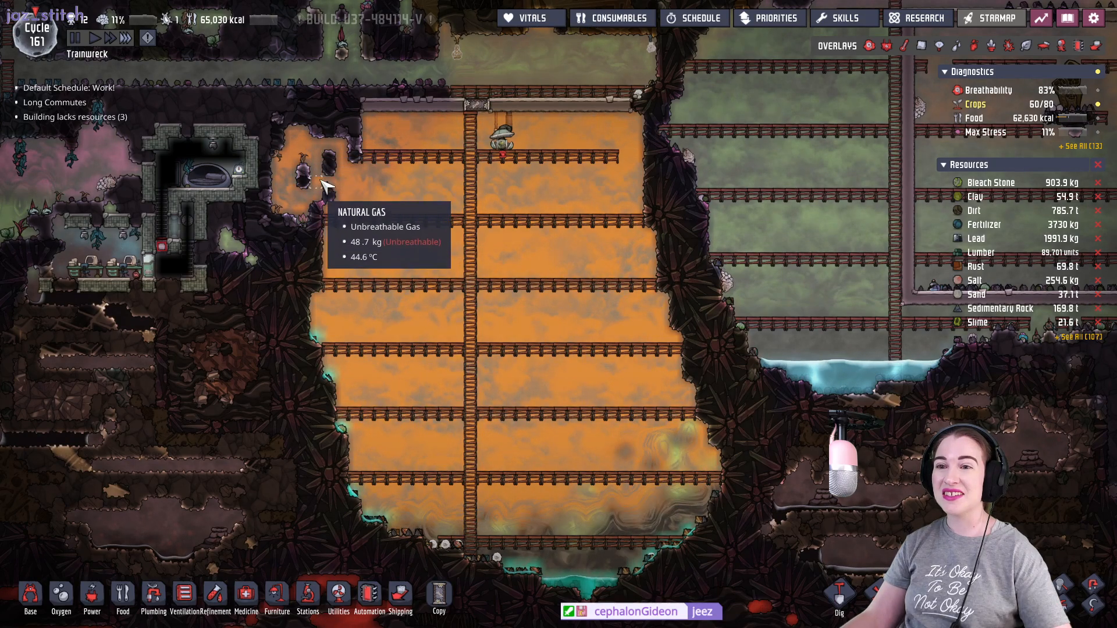
{"action": "mouse_move", "coordinate": [551, 317]}
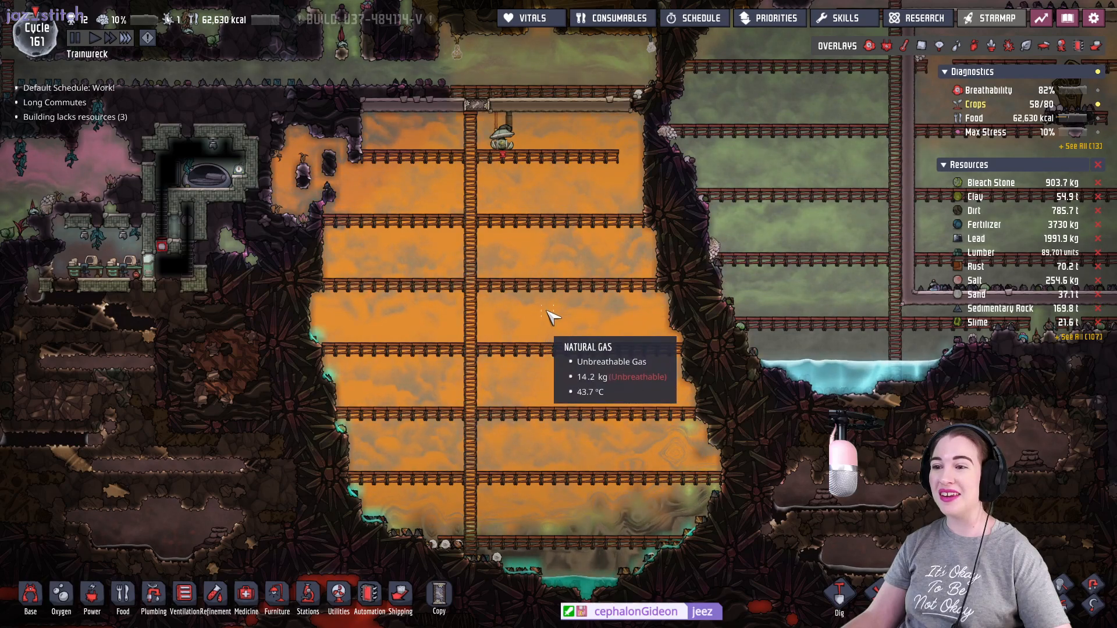
{"action": "mouse_move", "coordinate": [439, 438]}
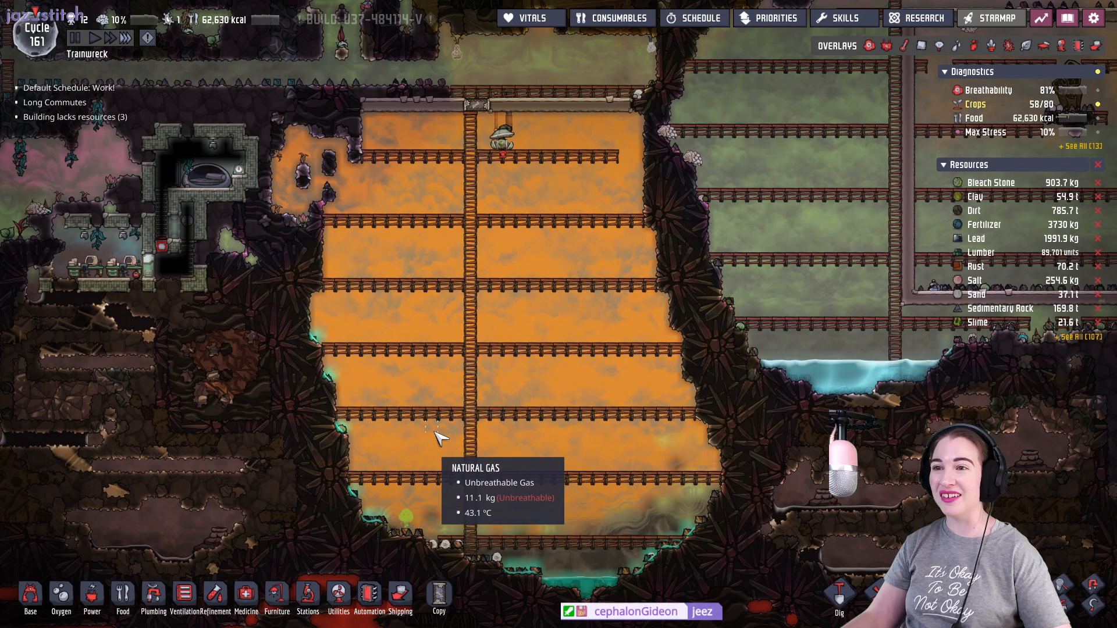
Check the gas overlay again with the chamber filled by natural gas to its floor.
{"action": "left_click", "coordinate": [921, 46]}
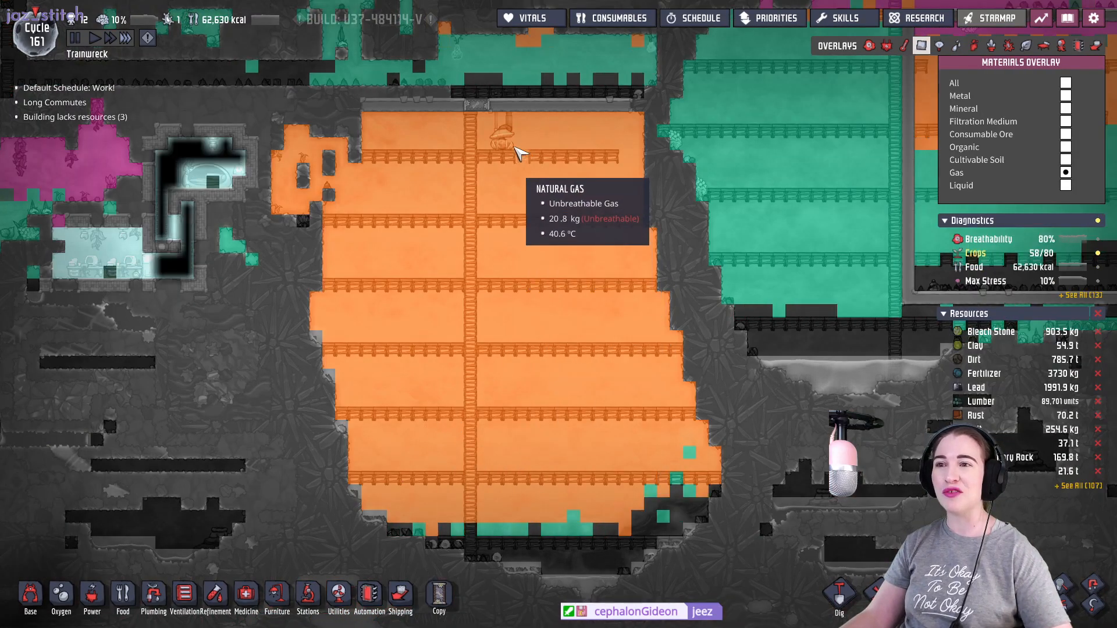
{"action": "mouse_move", "coordinate": [548, 224]}
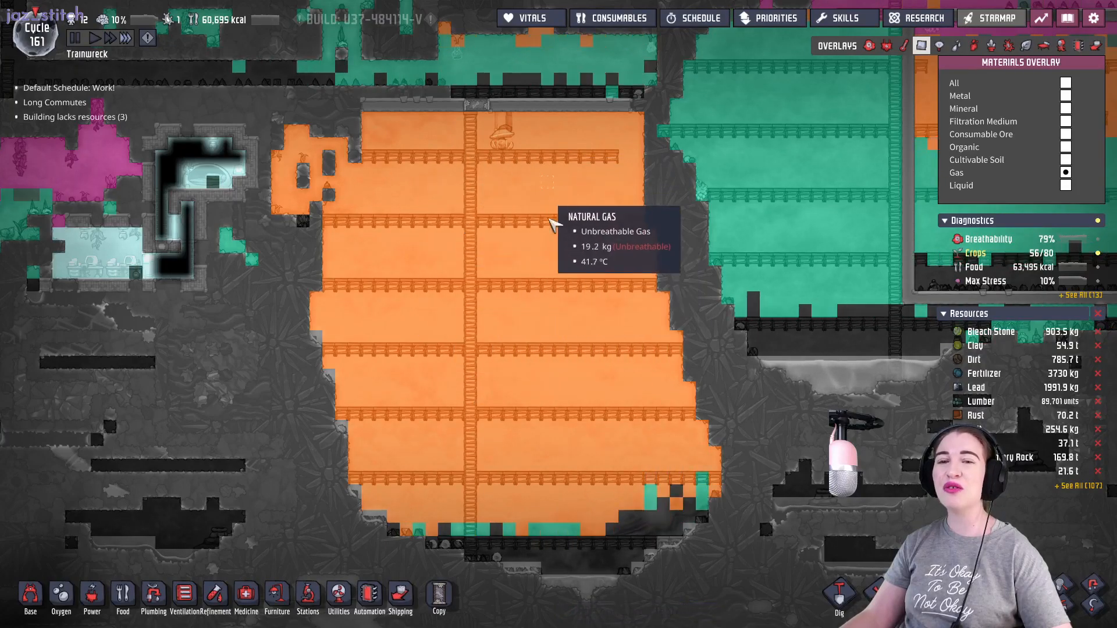
{"action": "mouse_move", "coordinate": [455, 313]}
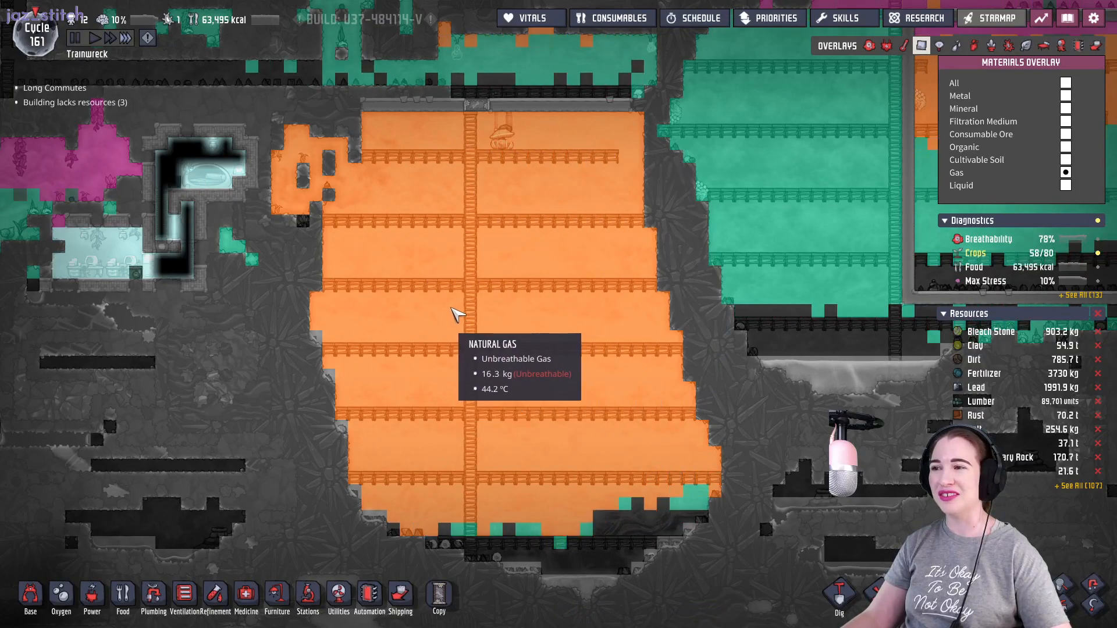